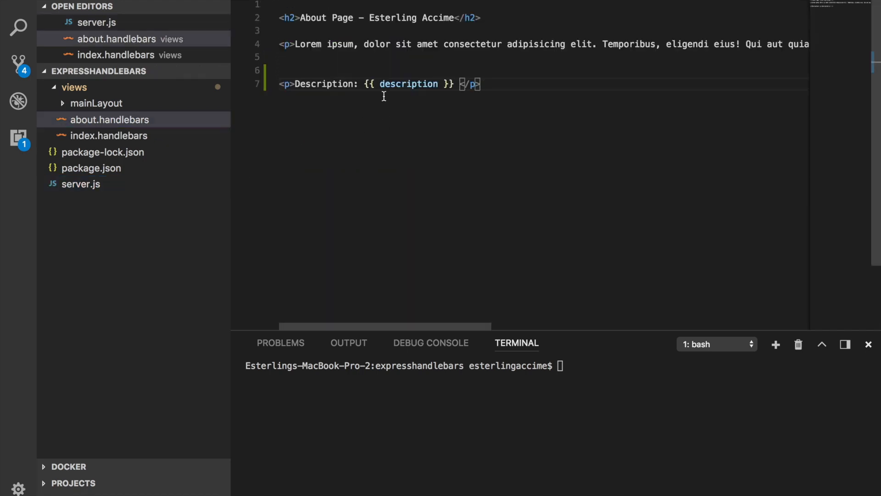
# - Review the index view's name, age and isCompleted lines before opening server.js
pyautogui.doubleClick(408, 84)
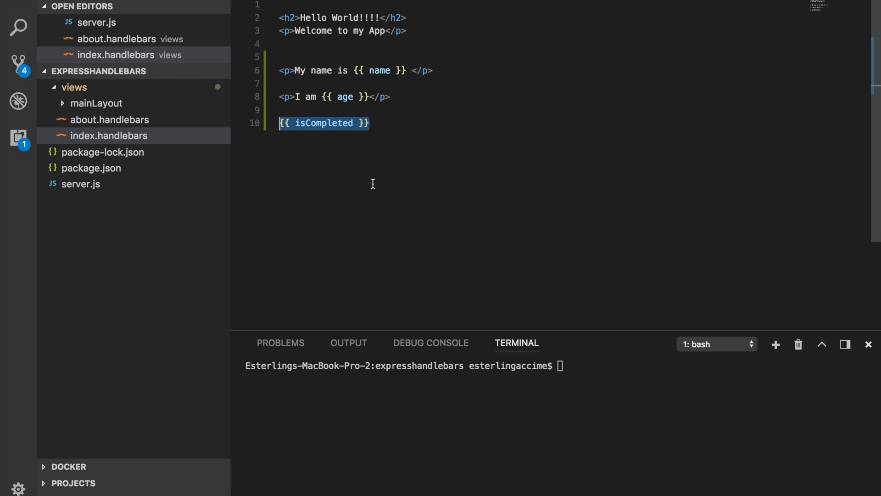
pyautogui.moveTo(235, 130)
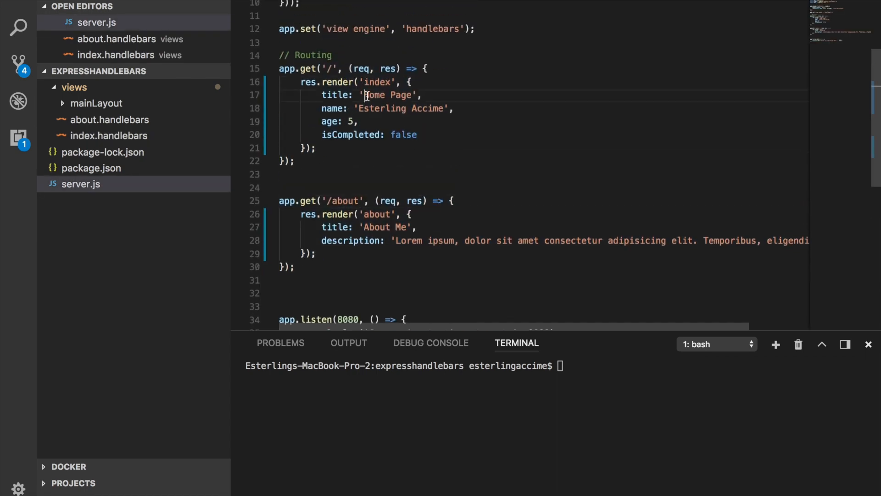
# - Pass isDisplayNamed: false instead of isCompleted in the index res.render call, and save
pyautogui.doubleClick(378, 83)
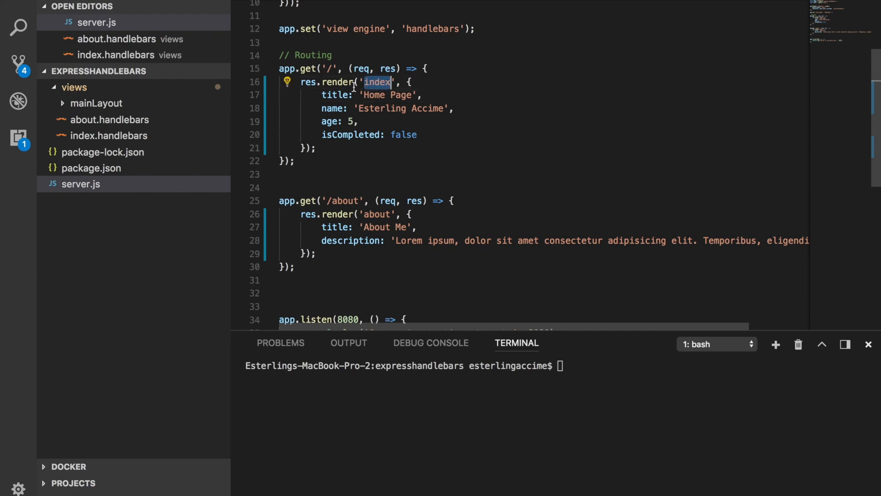
pyautogui.click(317, 148)
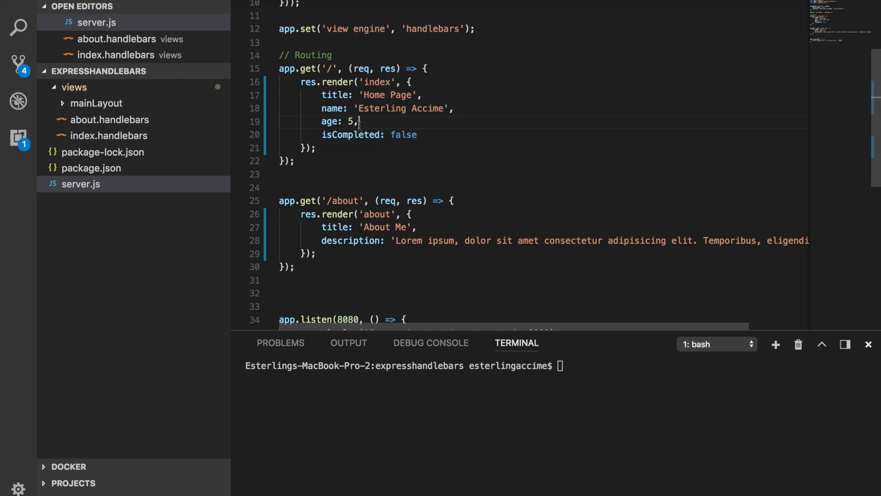
pyautogui.write('is')
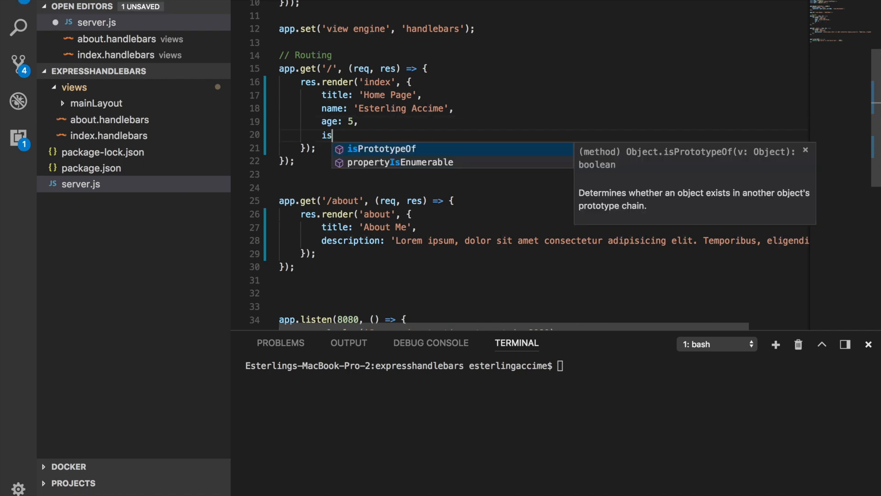
pyautogui.write('DisplayNam')
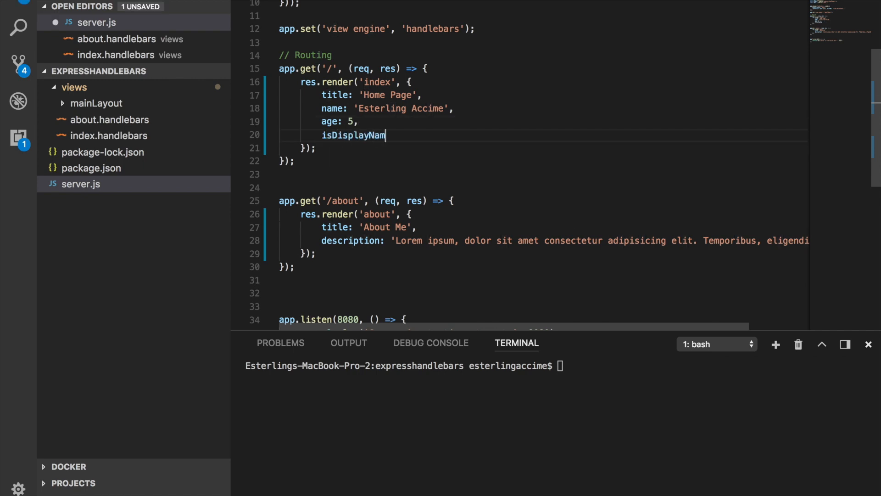
pyautogui.write('ed: a')
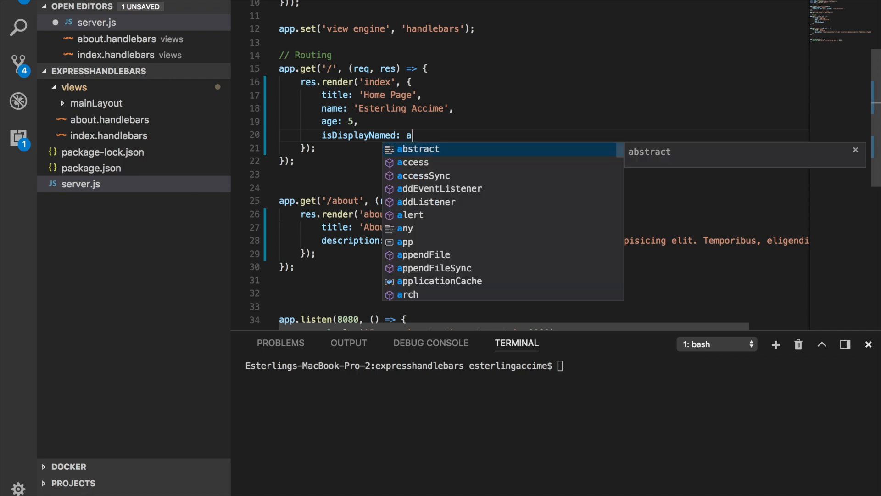
pyautogui.write('false')
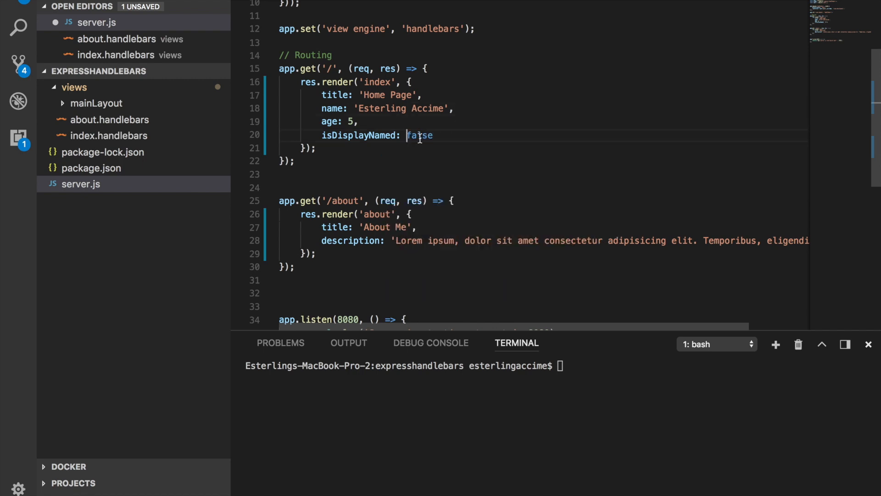
pyautogui.doubleClick(419, 135)
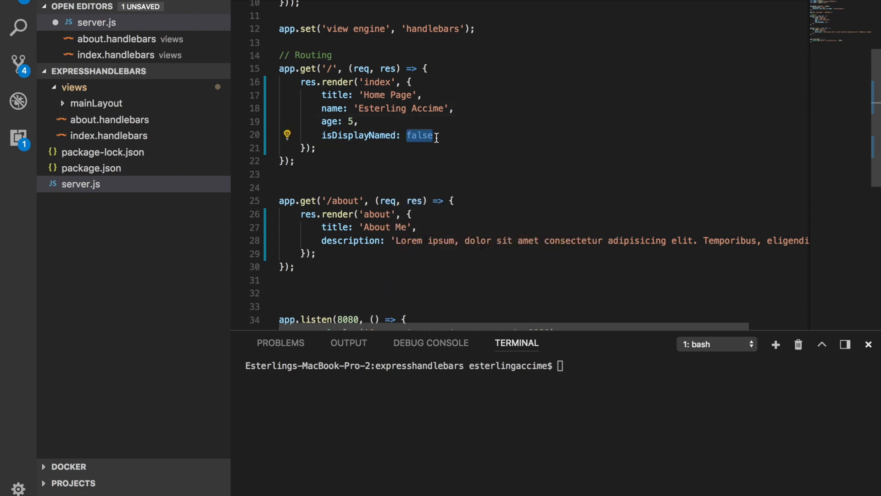
pyautogui.press('cmd+s')
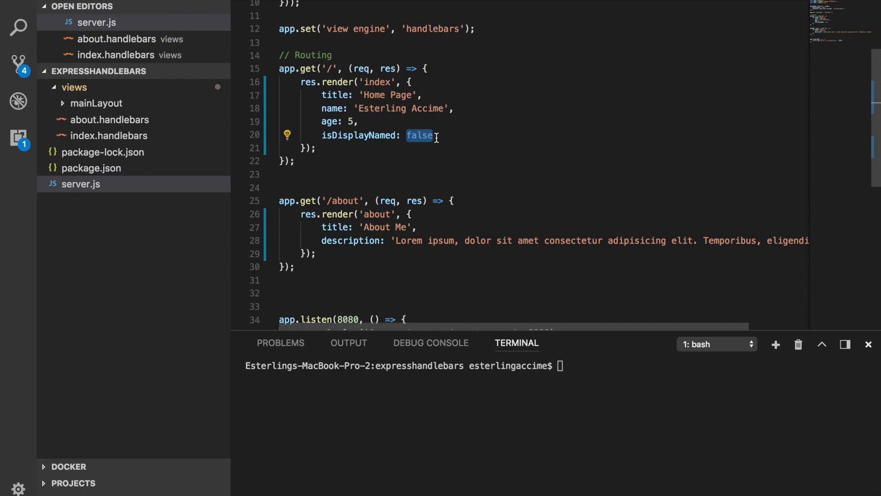
pyautogui.write('true')
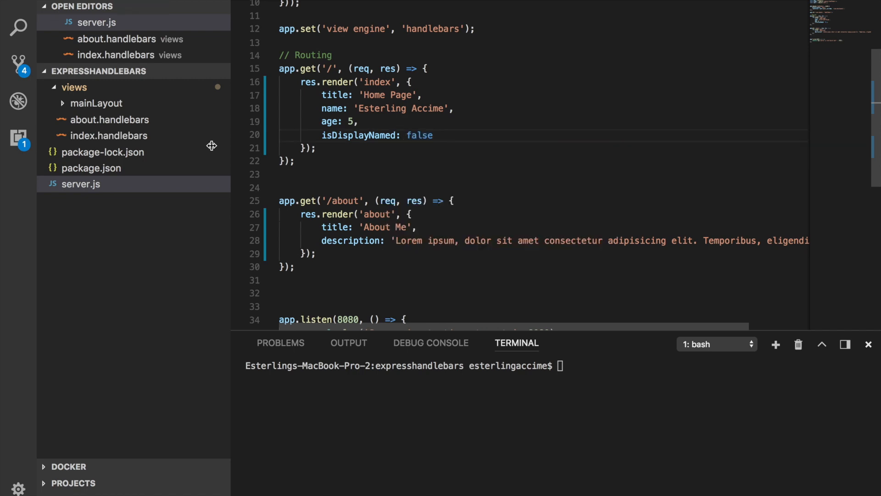
pyautogui.doubleClick(378, 83)
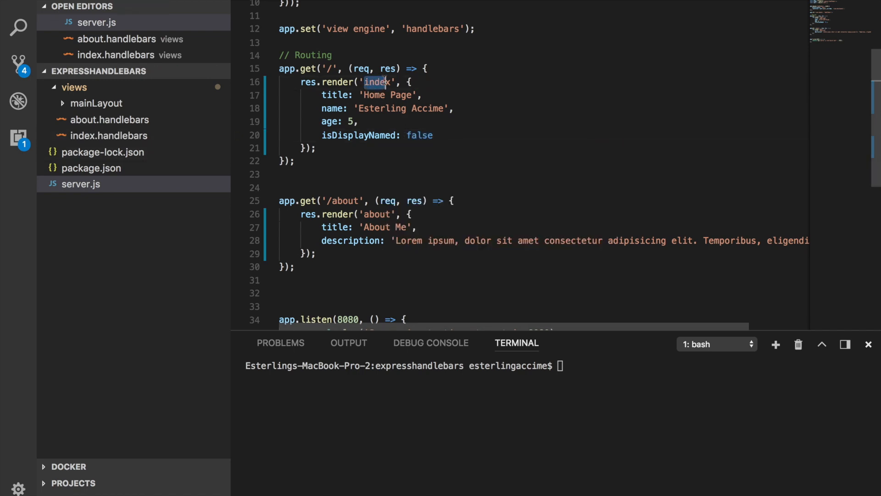
pyautogui.moveTo(385, 81); pyautogui.dragTo(433, 135)
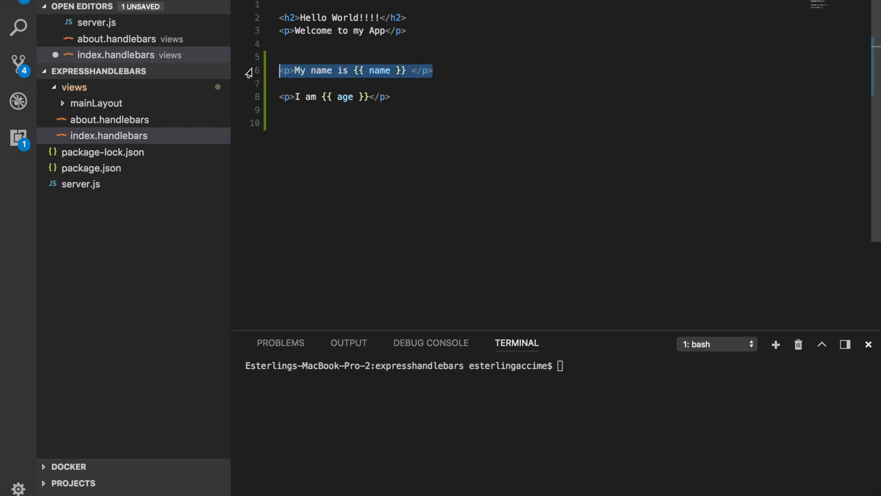
# - Type an empty {{#if}} opening tag and {{/if}} closing tag above the name paragraph
pyautogui.click(320, 57)
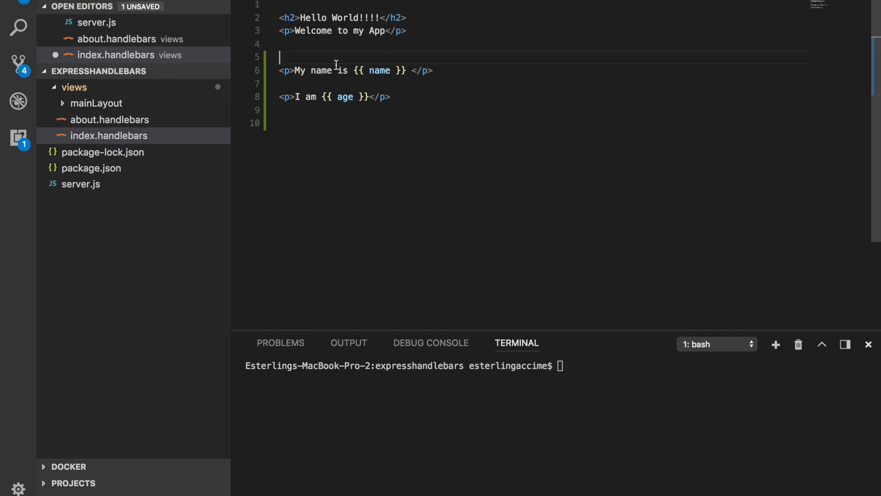
pyautogui.write('{{}}')
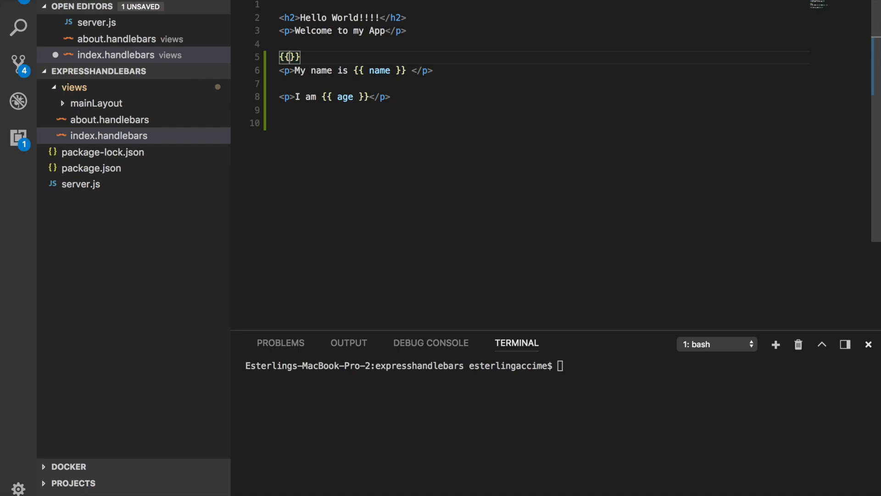
pyautogui.write('#if')
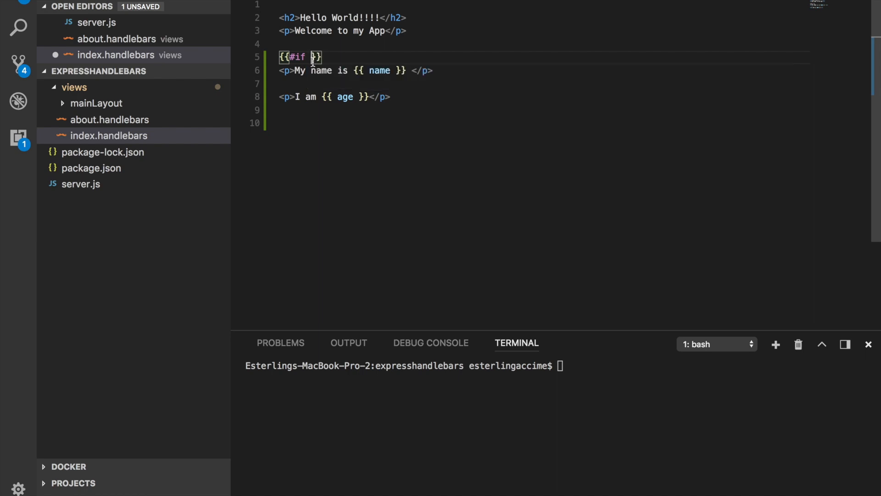
pyautogui.doubleClick(297, 57)
pyautogui.write('{{')
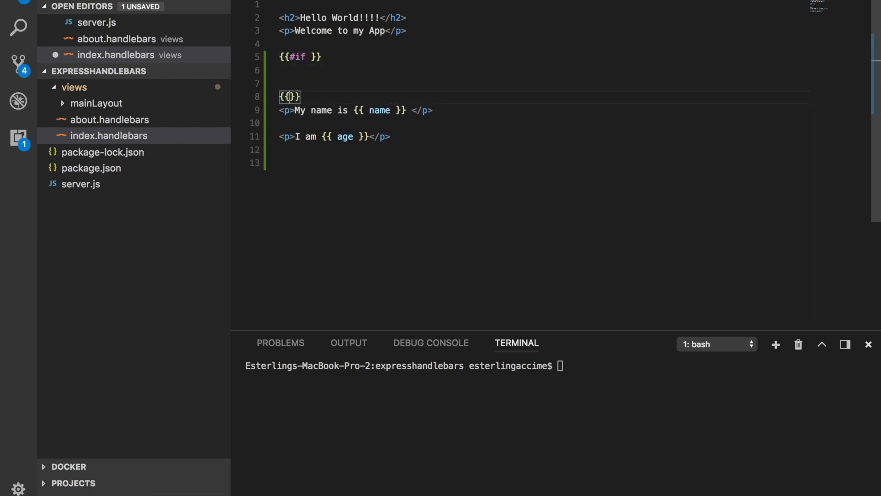
pyautogui.write('/if')
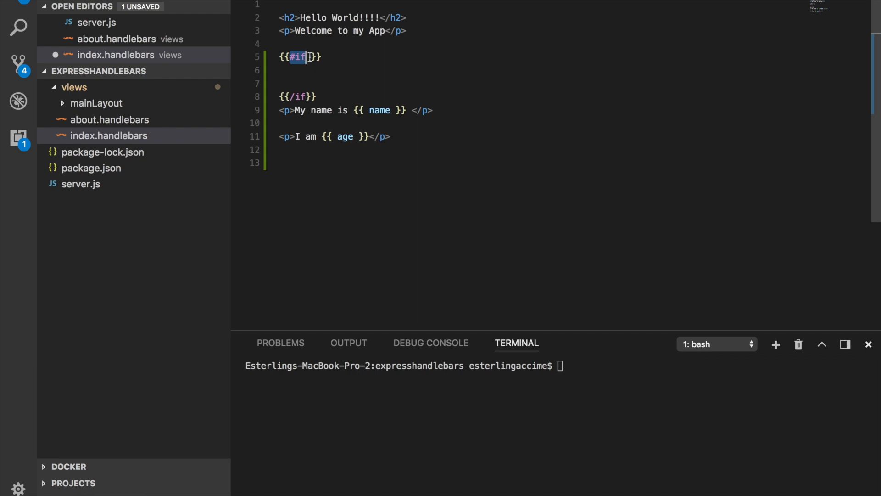
# - Rename the server.js flag to isDisplayName and save
pyautogui.click(96, 23)
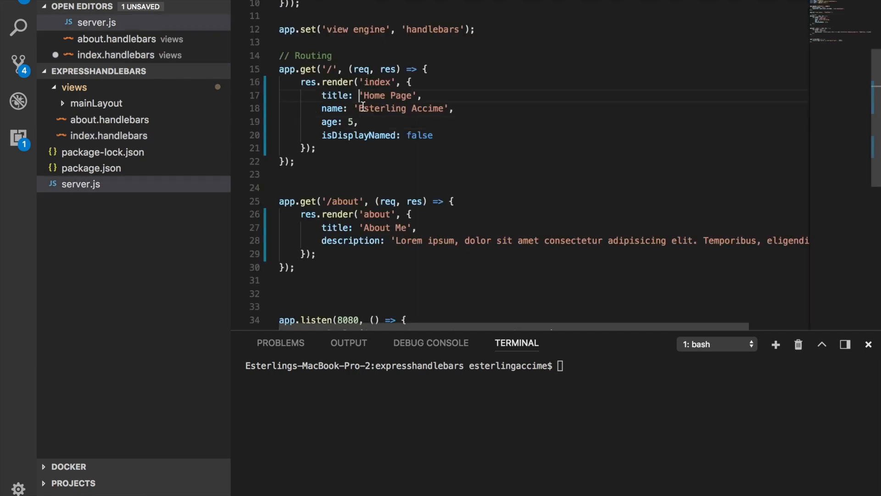
pyautogui.doubleClick(357, 135)
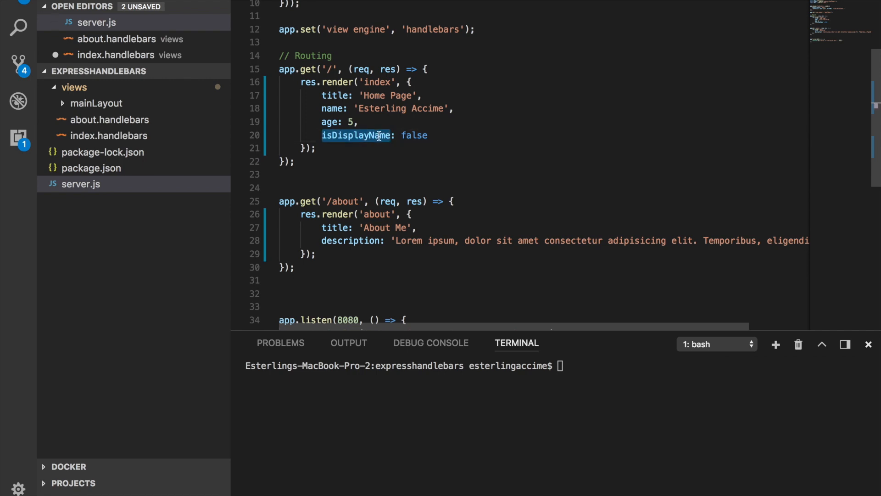
pyautogui.press('cmd+s')
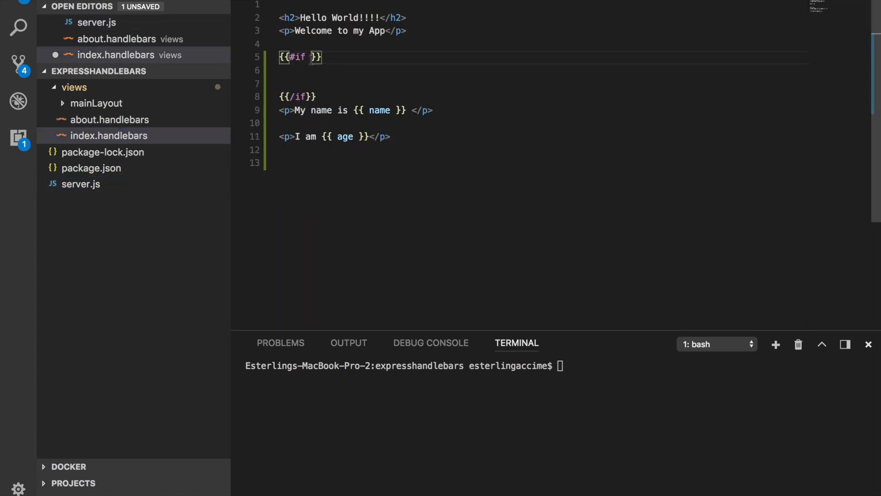
pyautogui.write('isDisplayName')
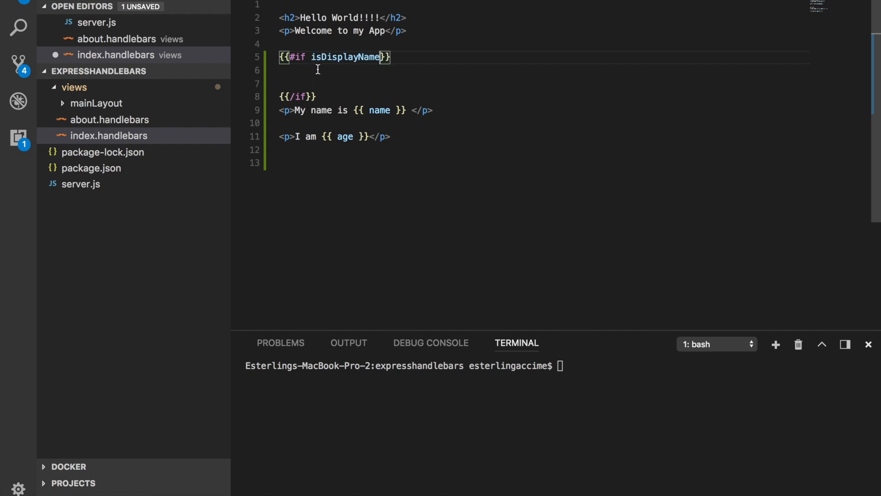
# - Place <p>My name is {{ name }}</p> inside the isDisplayName block and begin the nodemon command
pyautogui.doubleClick(345, 57)
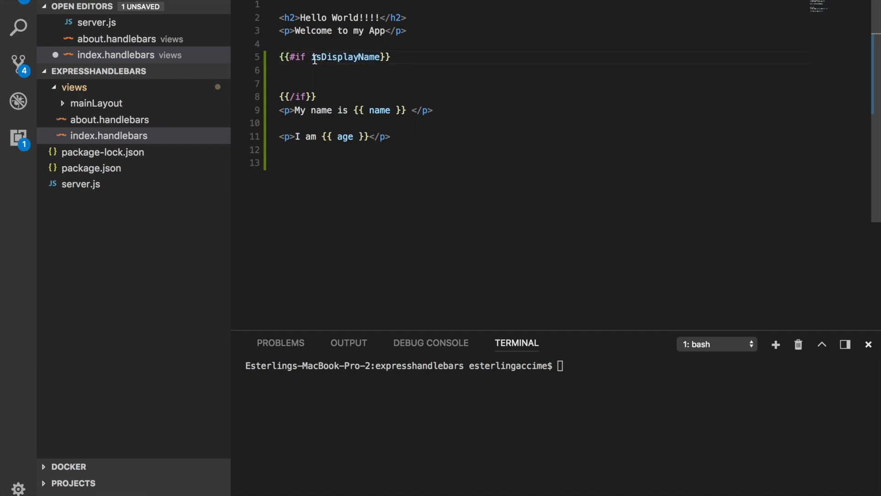
pyautogui.doubleClick(346, 57)
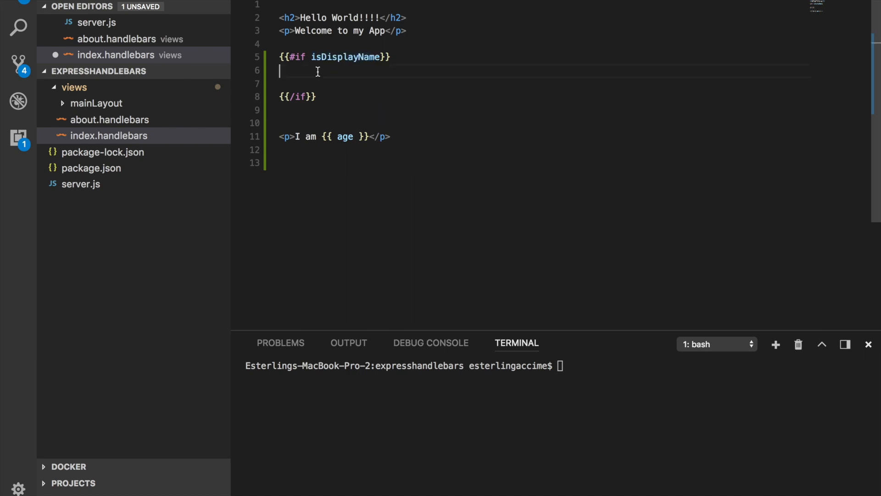
pyautogui.write('<p>My name is {{ name }} </p>')
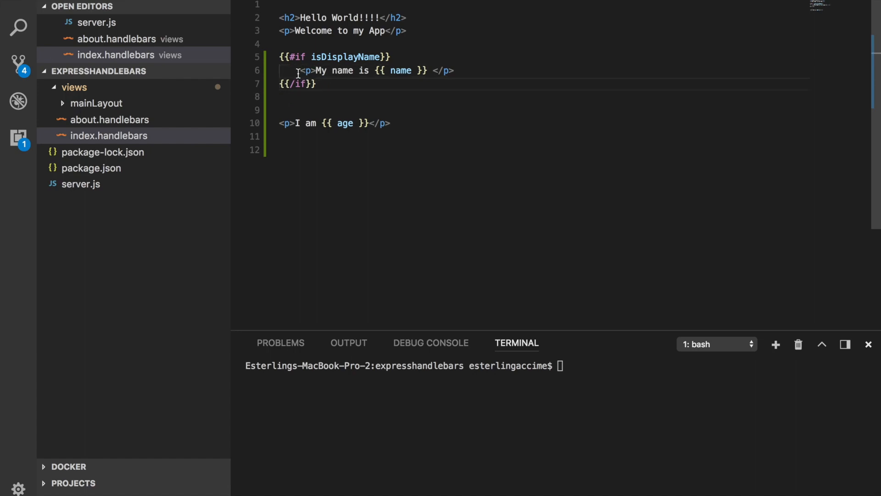
pyautogui.doubleClick(343, 56)
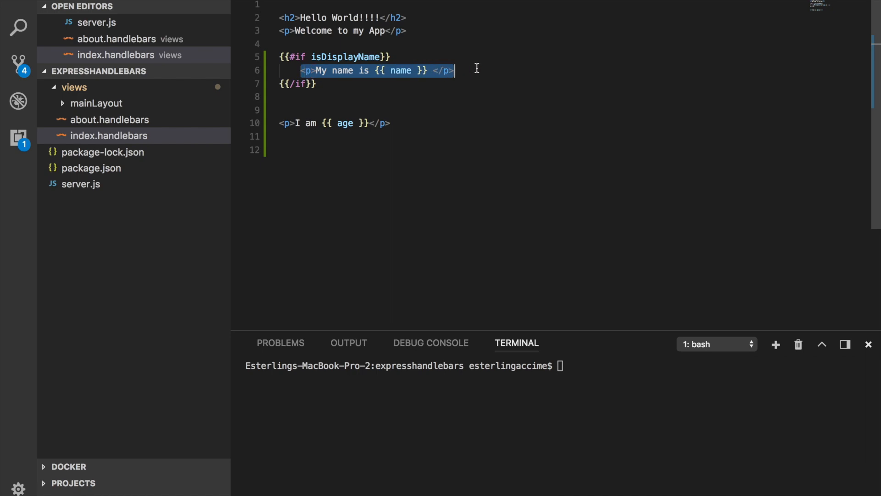
pyautogui.click(308, 84)
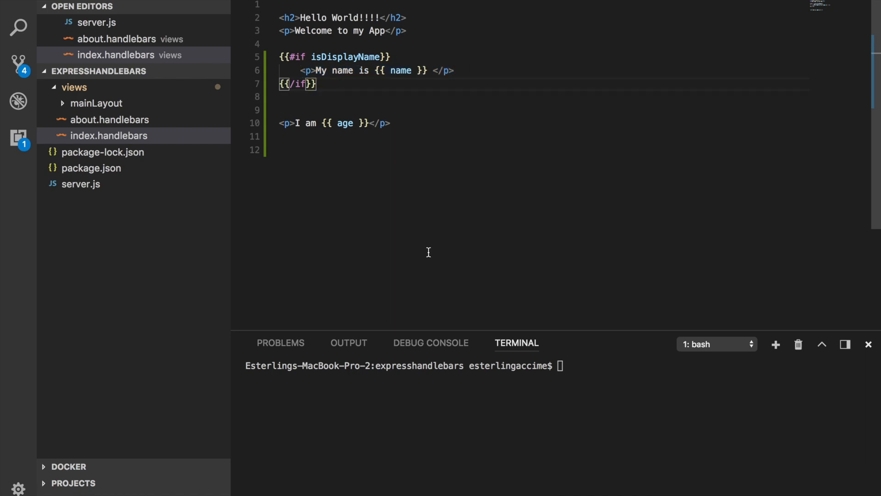
pyautogui.write('nodemon server.js')
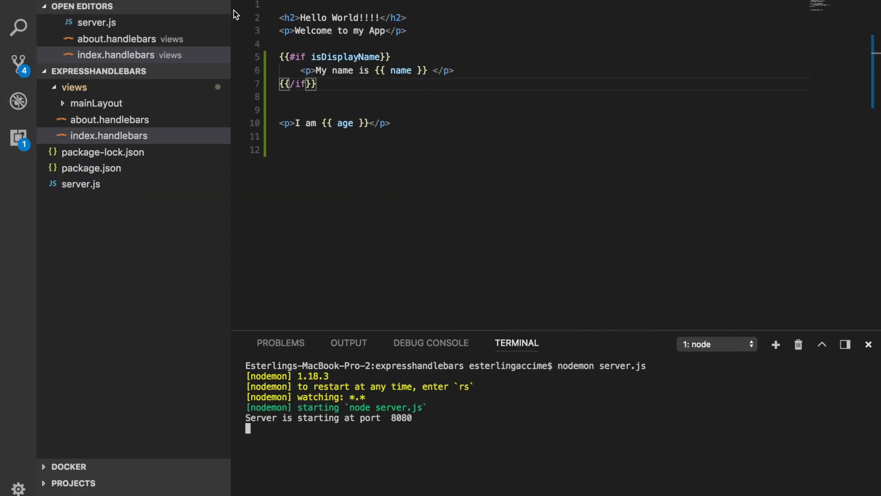
# - Inspect the isDisplayName: false value in server.js's index route
pyautogui.click(96, 22)
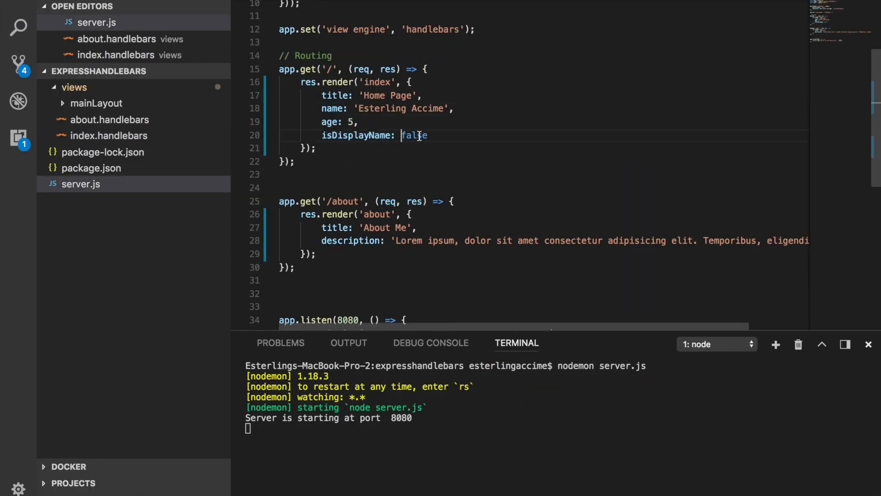
pyautogui.doubleClick(413, 135)
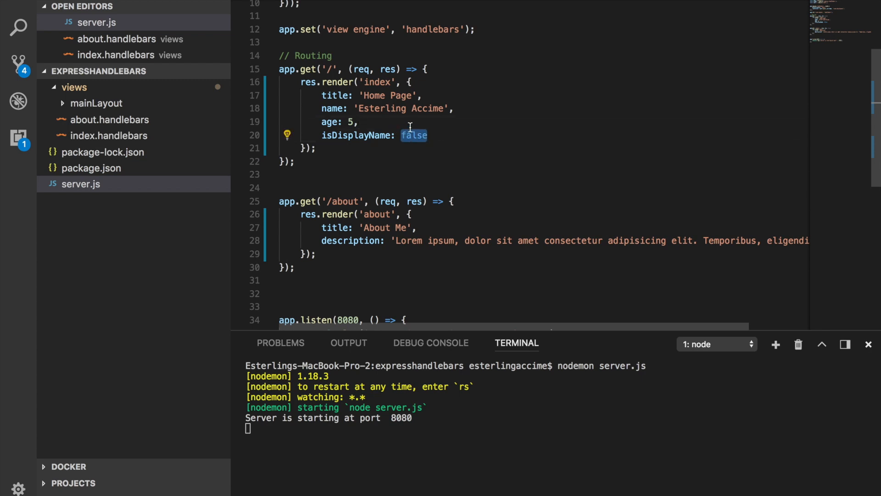
pyautogui.click(116, 55)
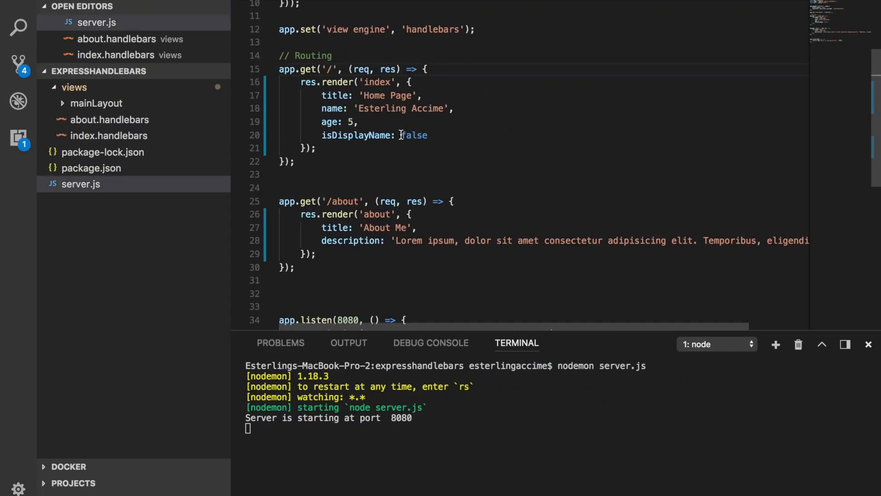
pyautogui.doubleClick(413, 136)
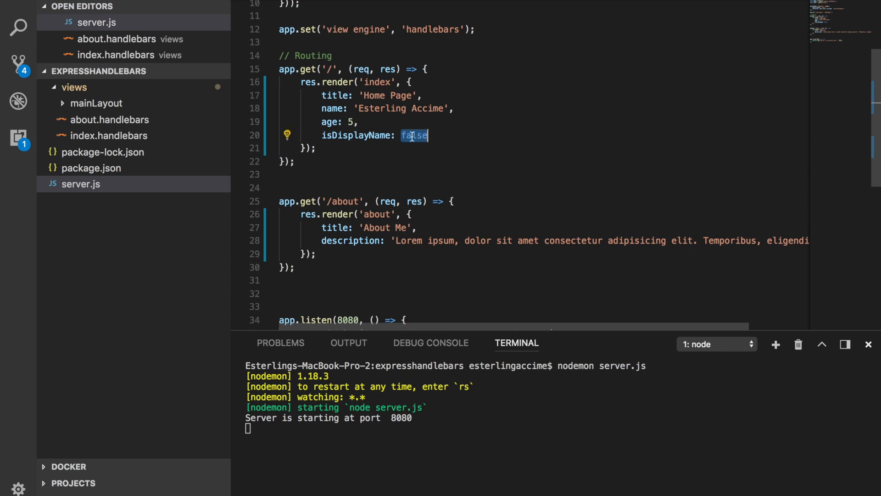
pyautogui.write('true')
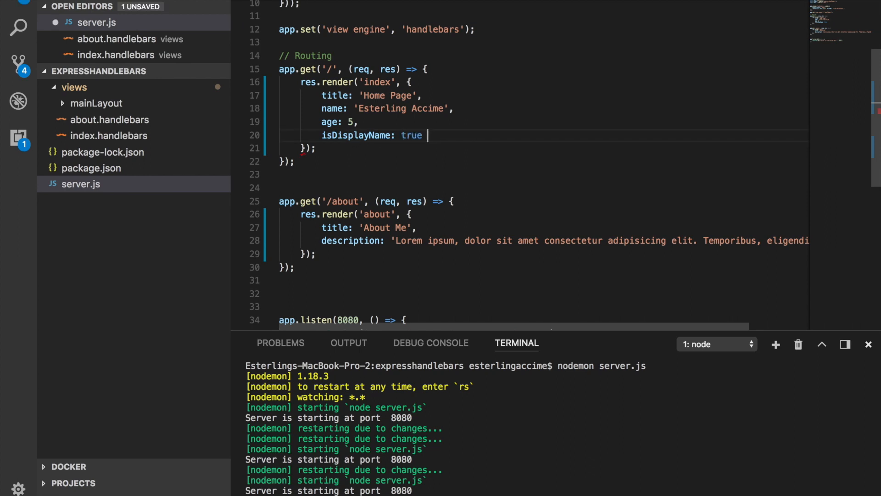
pyautogui.write('u')
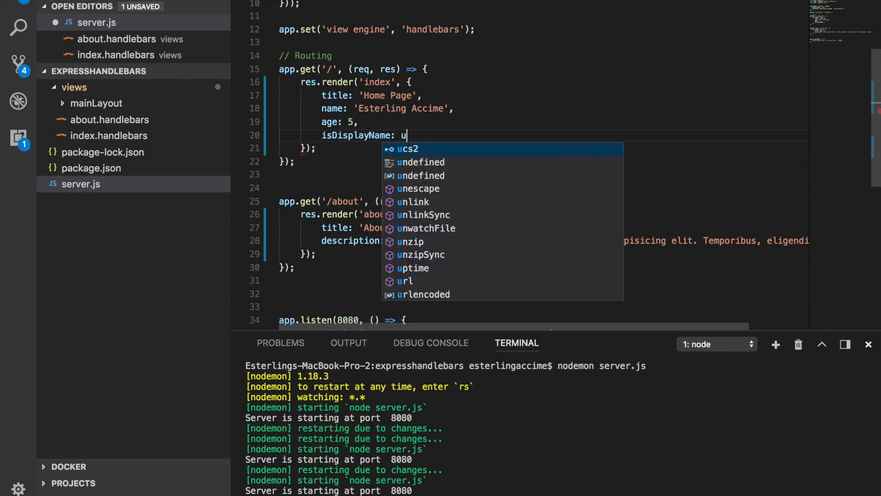
pyautogui.write('ndefined')
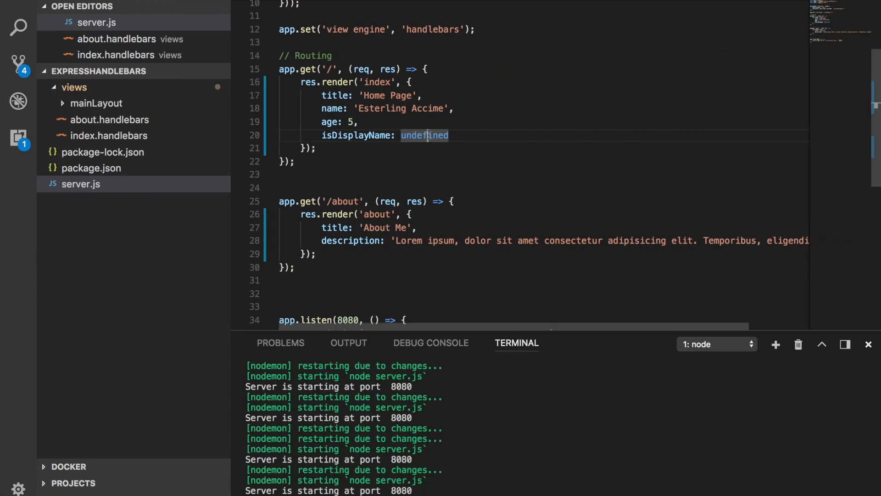
pyautogui.write('[]')
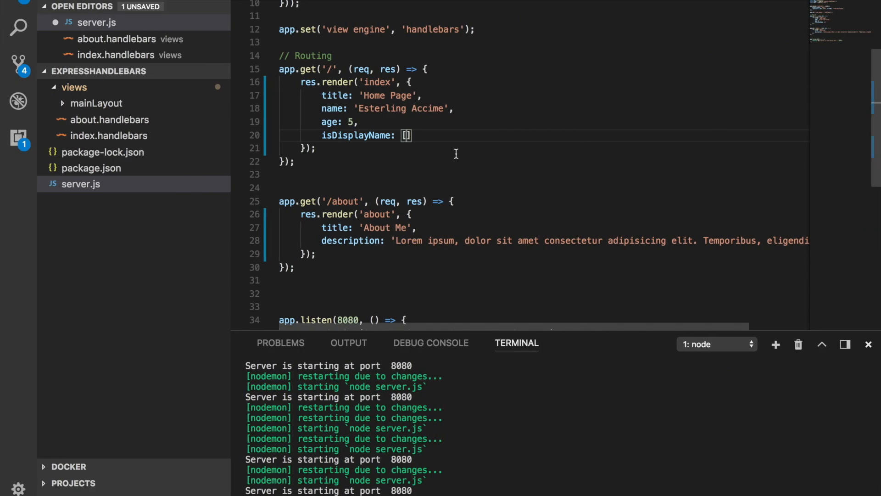
pyautogui.write('false')
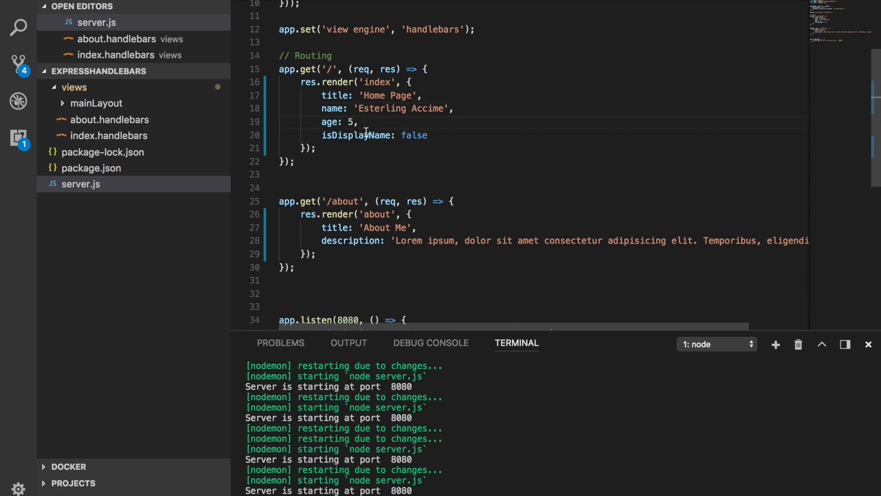
# - Add an {{else}} branch with a 'No name found!!!' paragraph after the name paragraph
pyautogui.click(110, 136)
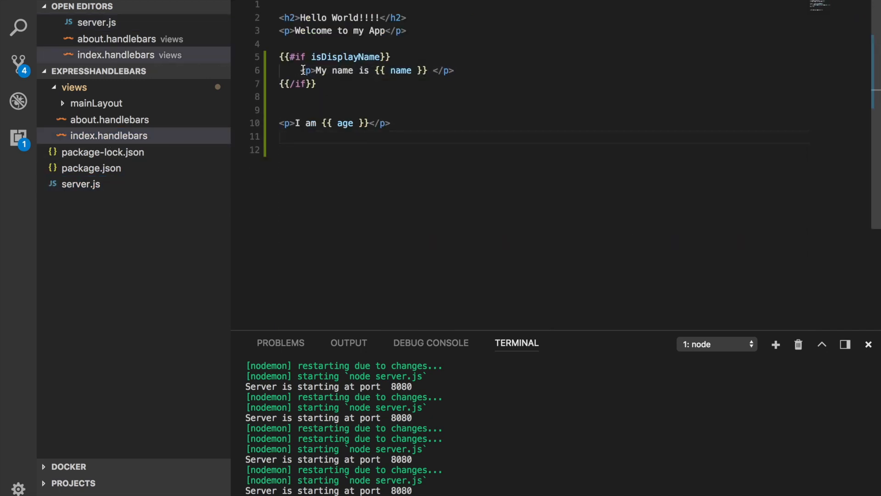
pyautogui.doubleClick(345, 57)
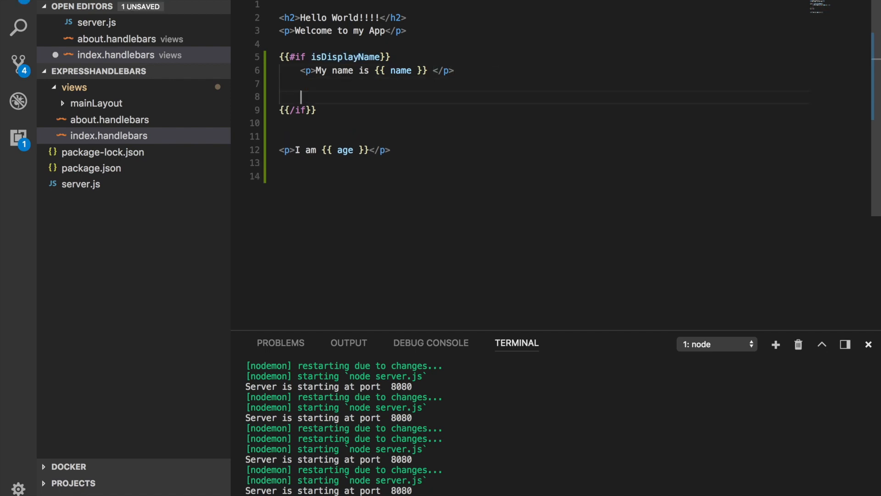
pyautogui.write('{{}}')
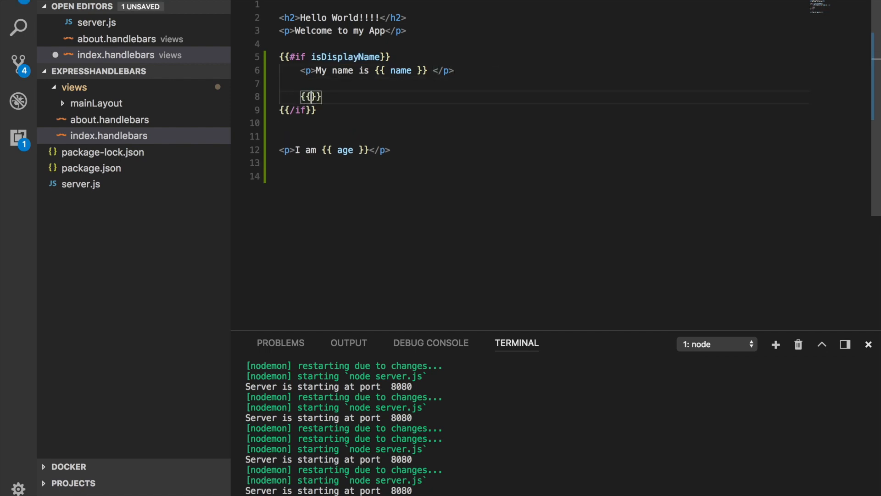
pyautogui.write('else')
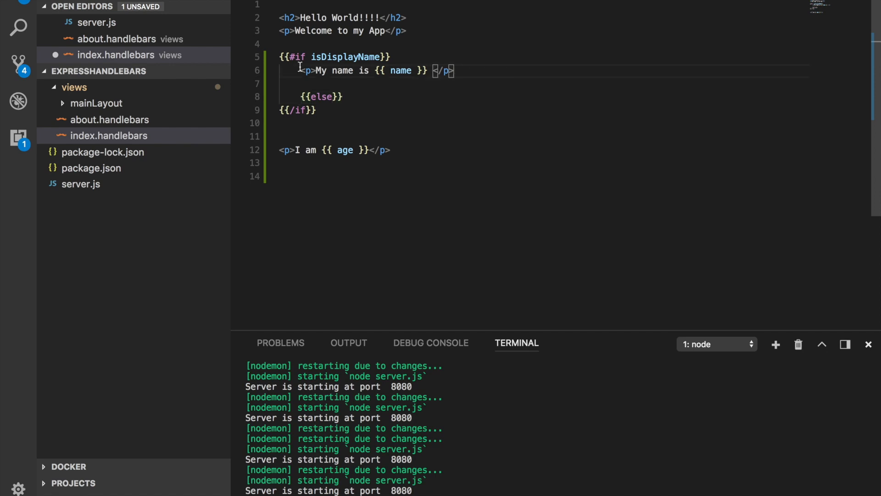
pyautogui.doubleClick(345, 57)
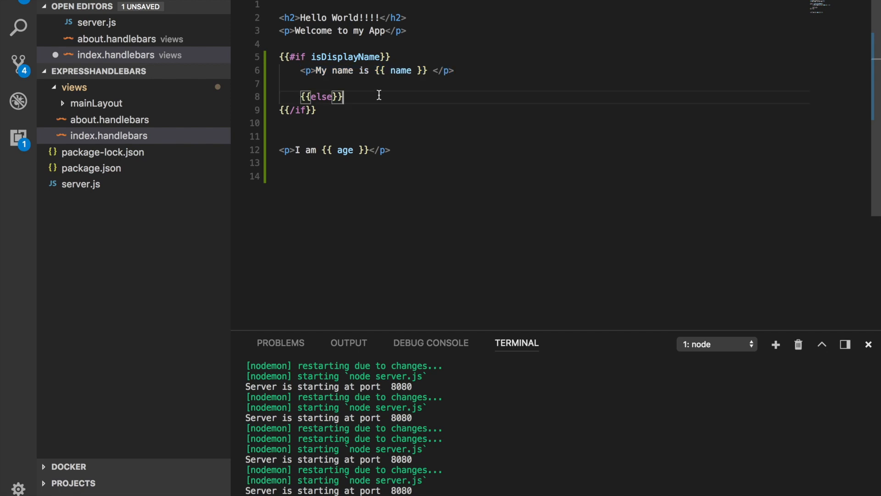
pyautogui.write('<p></p>')
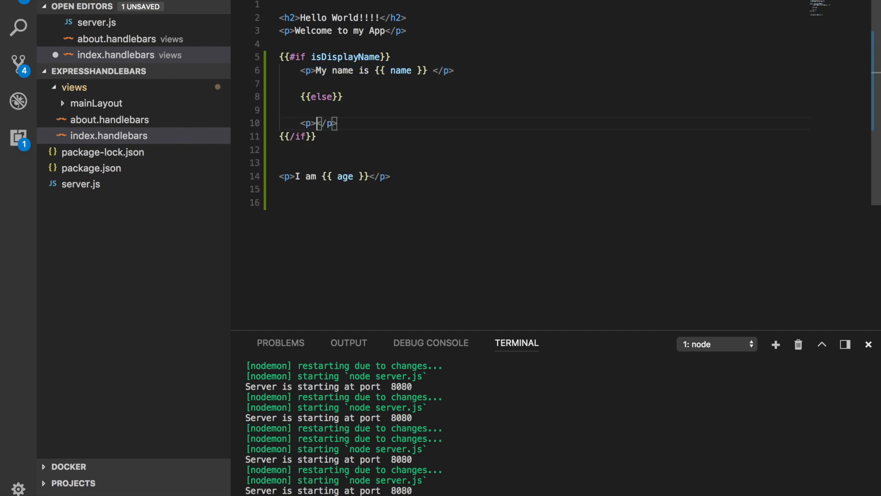
pyautogui.write('No name')
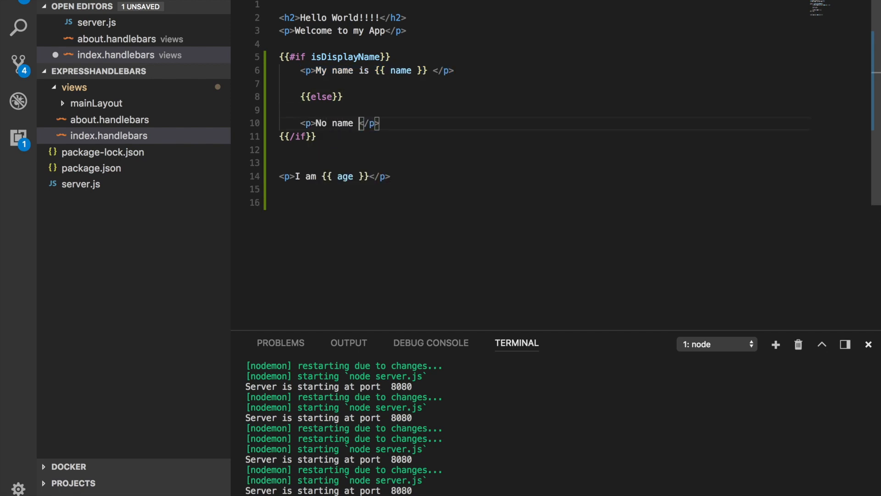
pyautogui.write('found!!!')
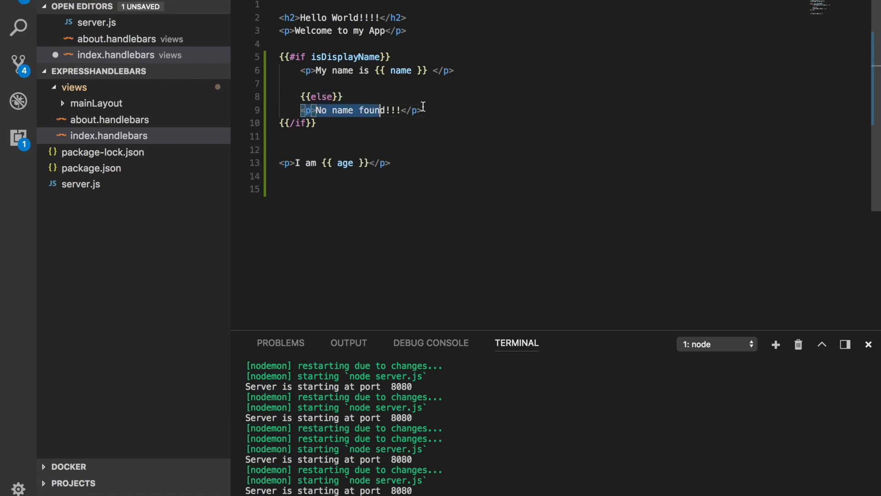
pyautogui.click(99, 22)
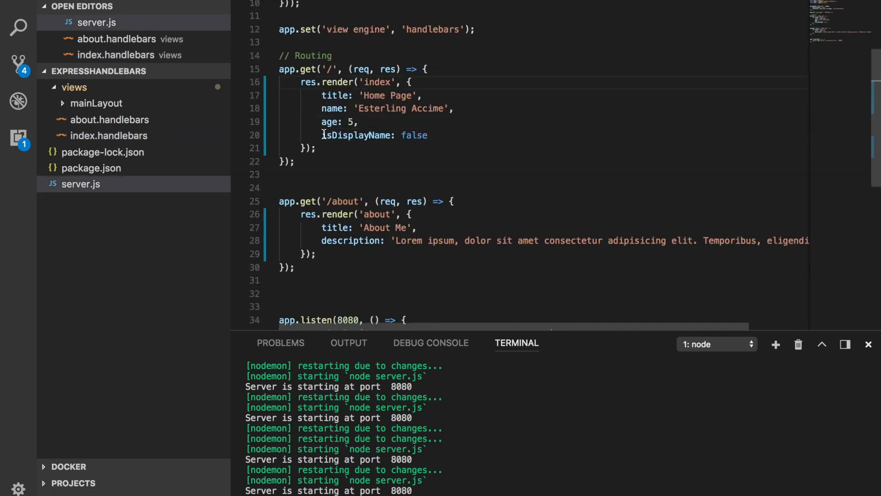
pyautogui.doubleClick(356, 135)
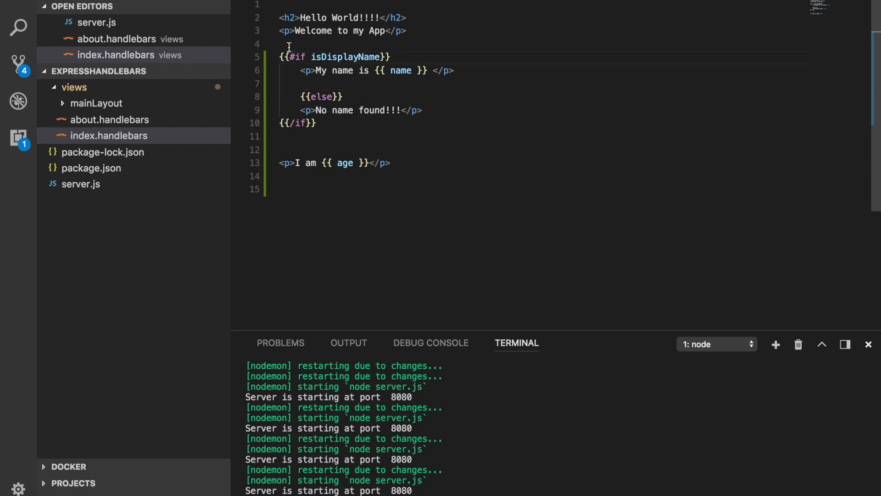
pyautogui.moveTo(287, 44); pyautogui.dragTo(458, 81)
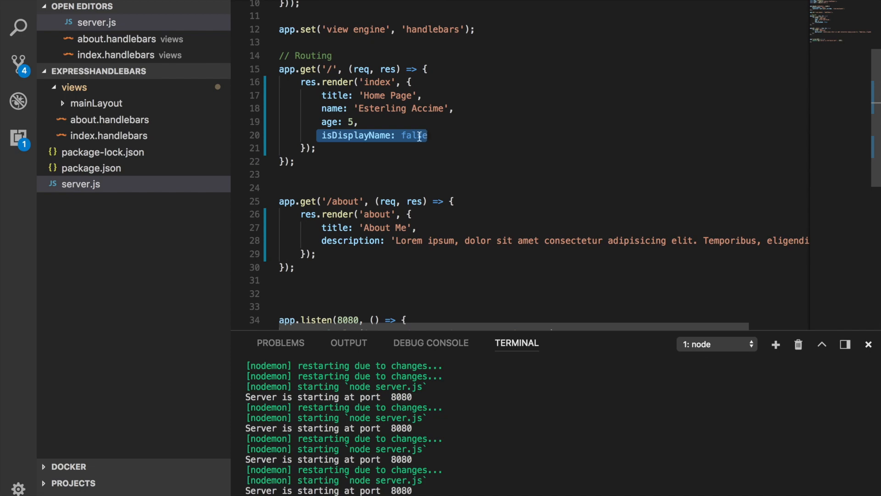
# - Set isDisplayName to true and add isAgeEnabled: false in server.js
pyautogui.write('true,')
pyautogui.write('k')
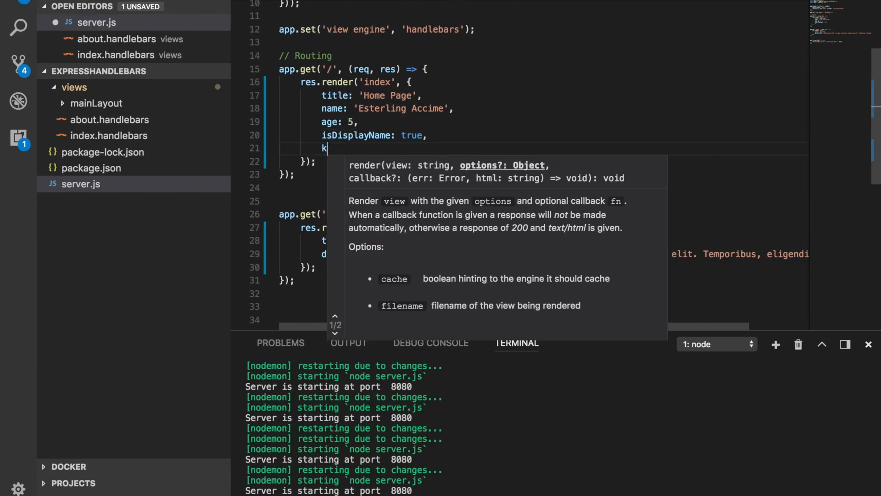
pyautogui.write('isAgeEnabled: false')
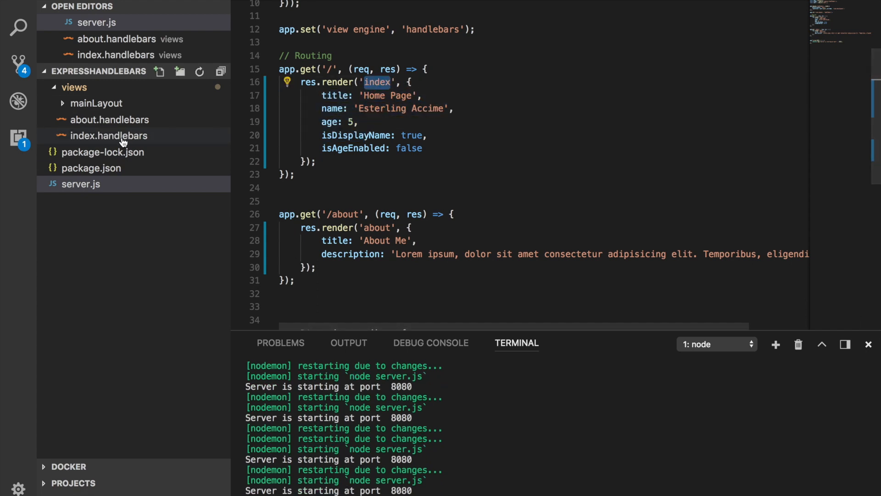
# - Start an {{#if isAgeEnabled}} block in index.handlebars
pyautogui.click(110, 135)
pyautogui.write('{{')
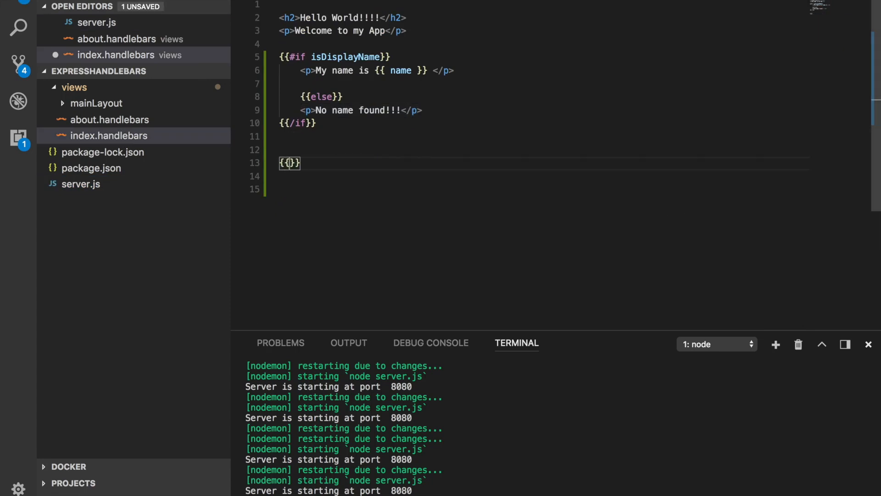
pyautogui.write('#if')
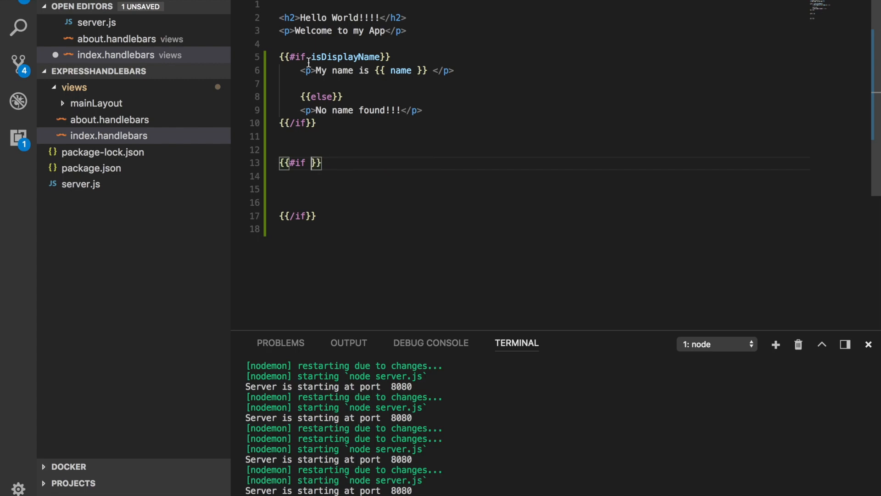
pyautogui.click(100, 22)
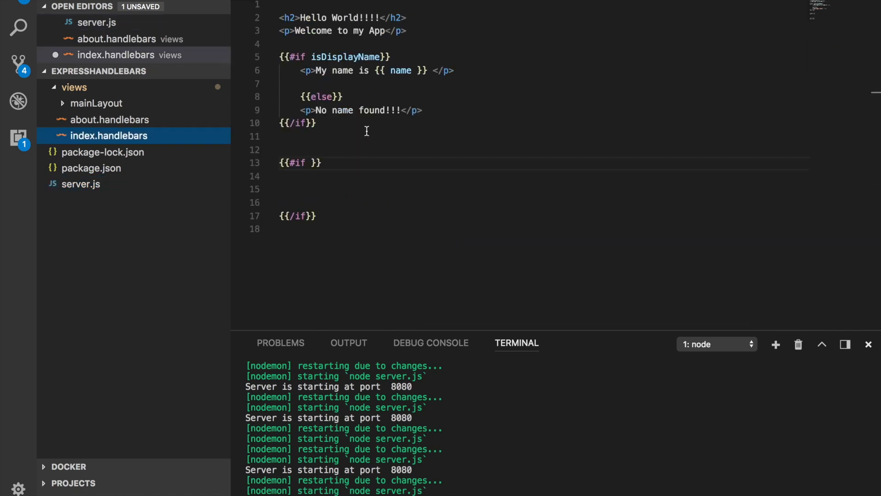
pyautogui.write('isAgeEnabled')
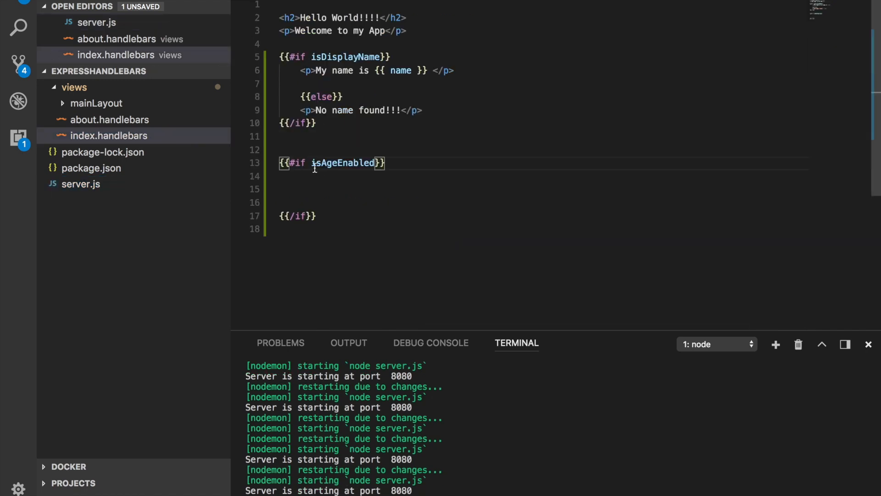
# - Add the 'I am {{age}}' paragraph and an else branch reading 'No age provided!'
pyautogui.write('p></p>')
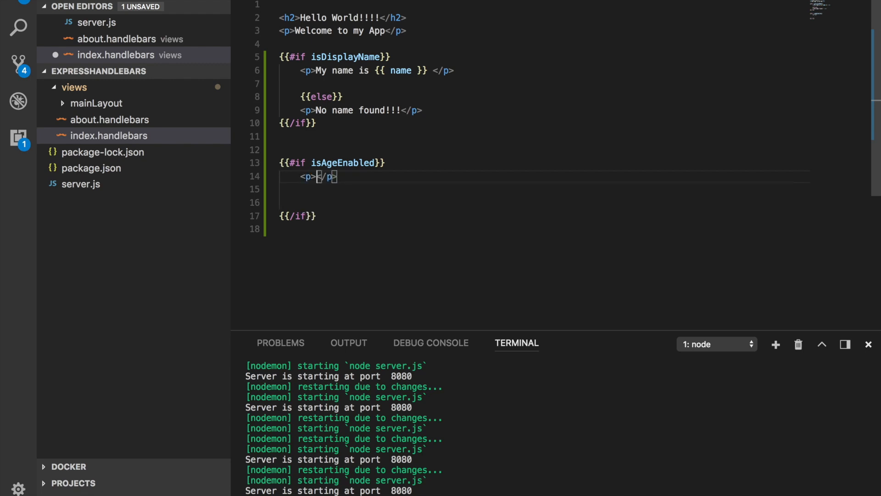
pyautogui.write('I am {')
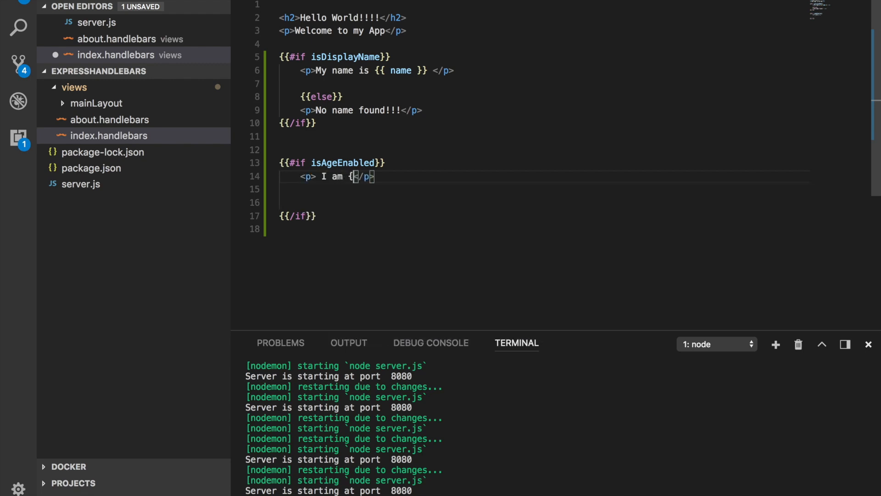
pyautogui.write('a}}')
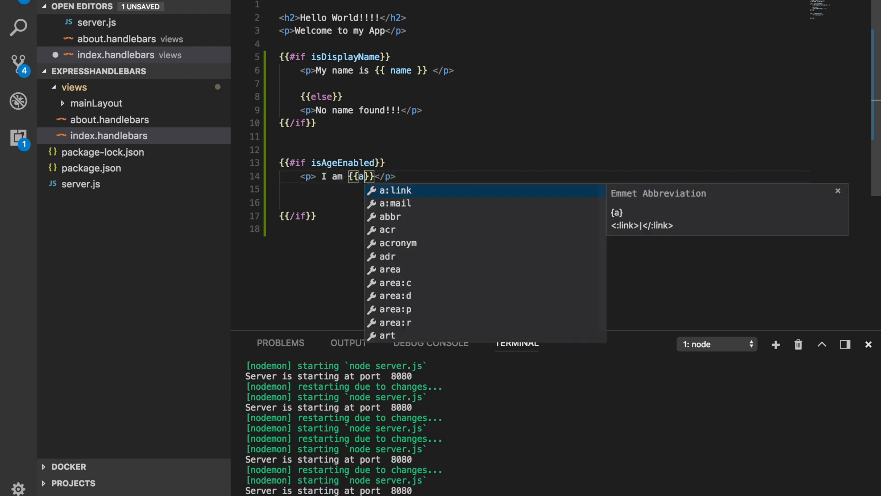
pyautogui.write('ge')
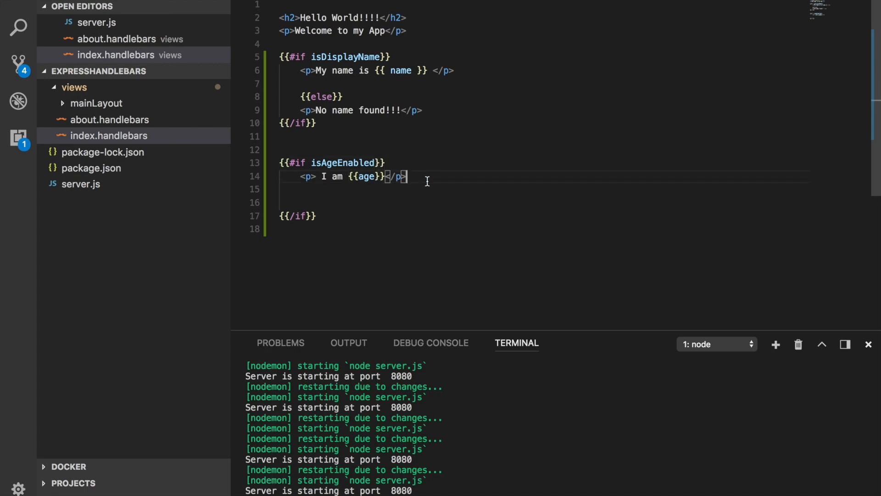
pyautogui.write('{{ }}')
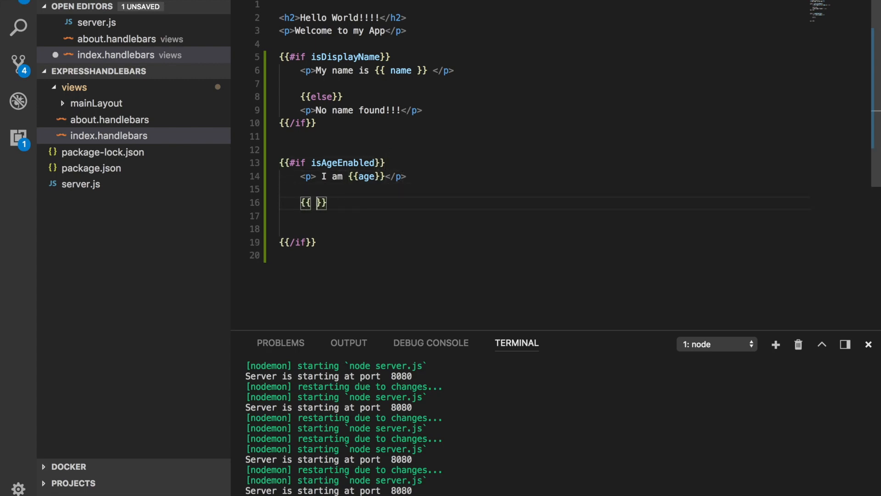
pyautogui.write('else')
pyautogui.click(544, 229)
pyautogui.write('<p>No age provi</p>')
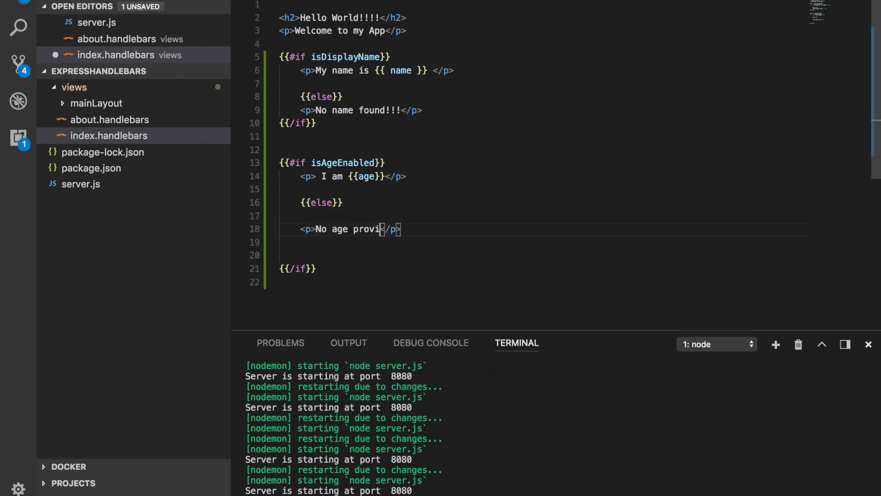
pyautogui.write('ded!')
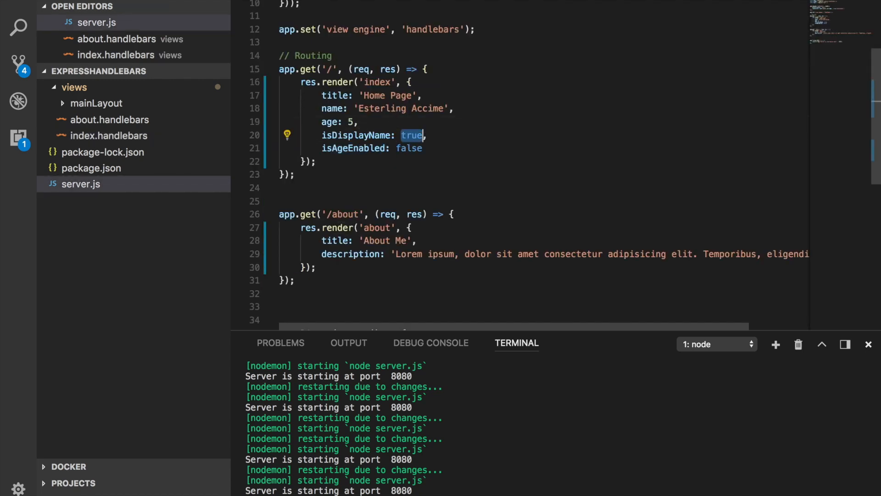
# - Reload localhost:8080 and confirm the 'No age provided!' line appears
pyautogui.write('false')
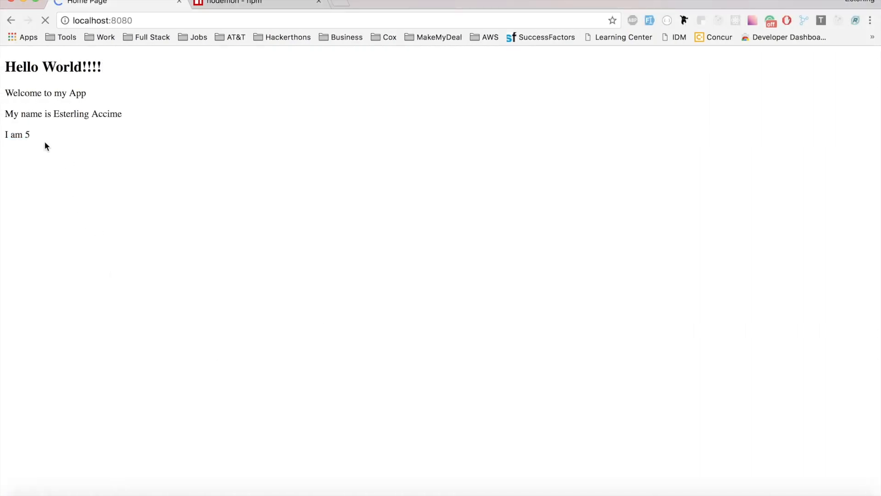
pyautogui.click(45, 21)
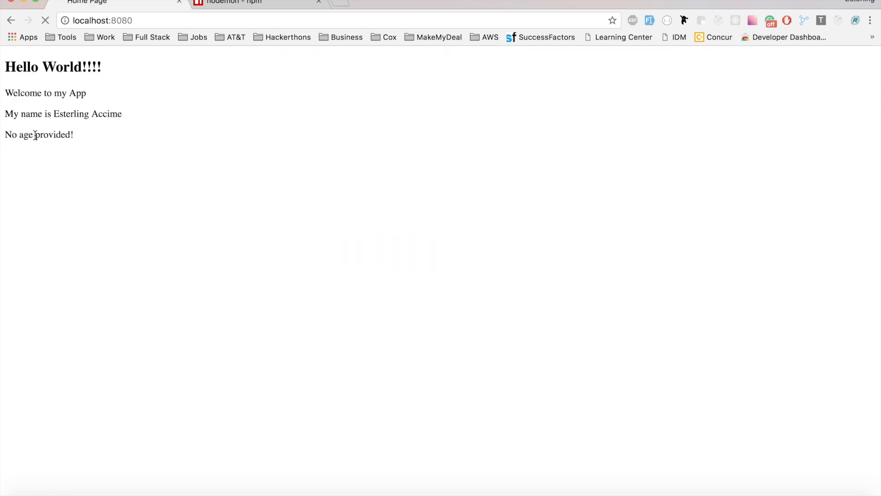
pyautogui.tripleClick(38, 134)
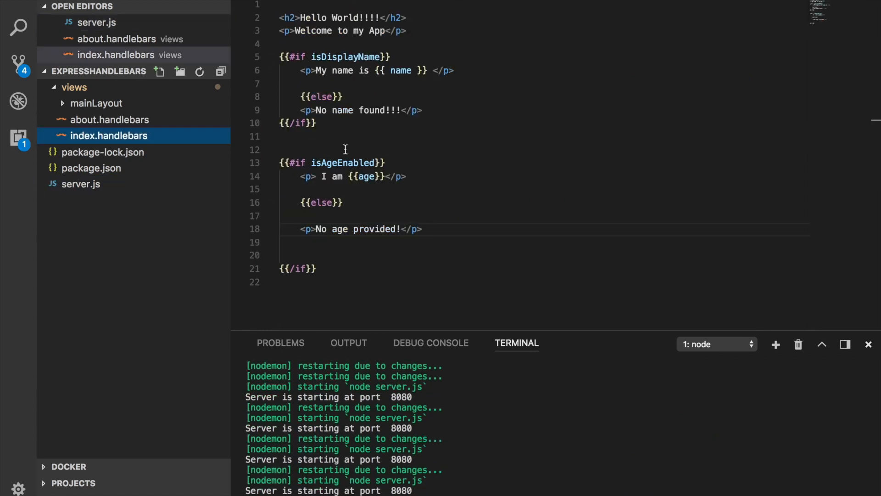
pyautogui.click(307, 56)
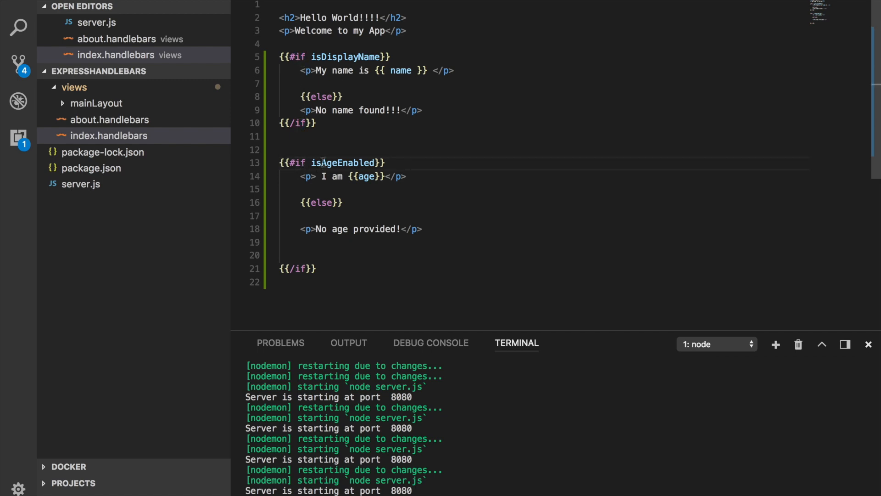
pyautogui.moveTo(279, 56); pyautogui.dragTo(316, 123)
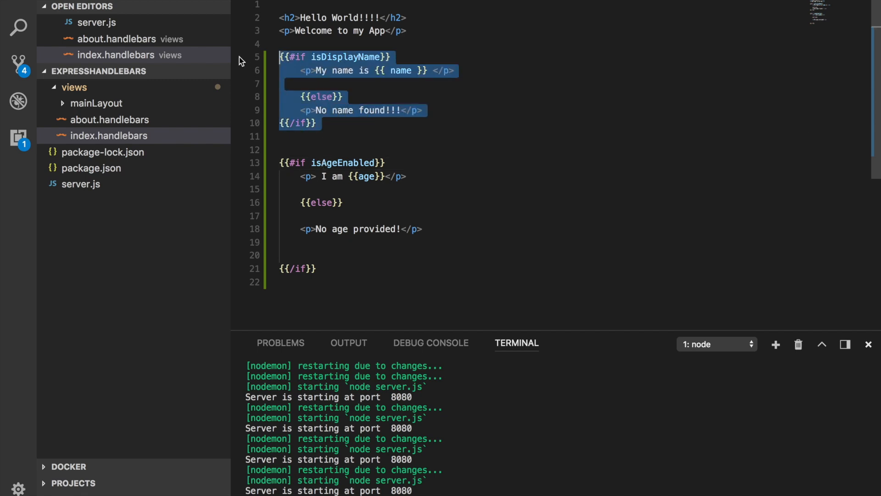
pyautogui.click(354, 110)
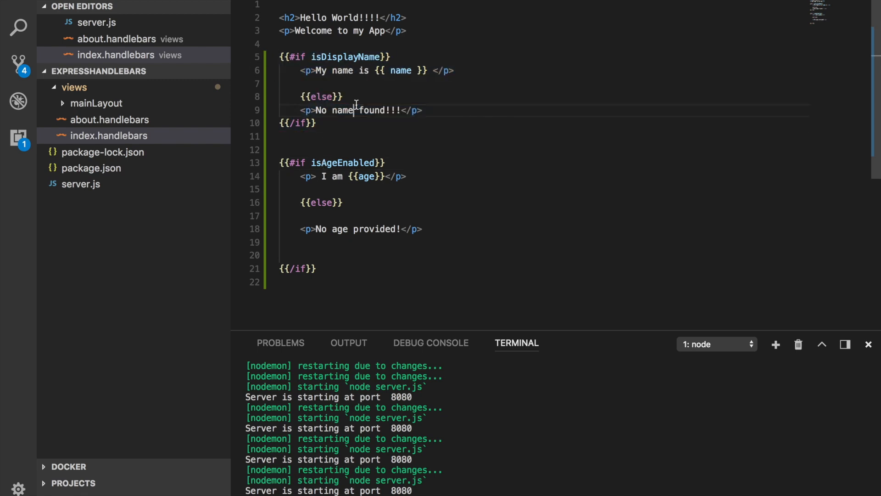